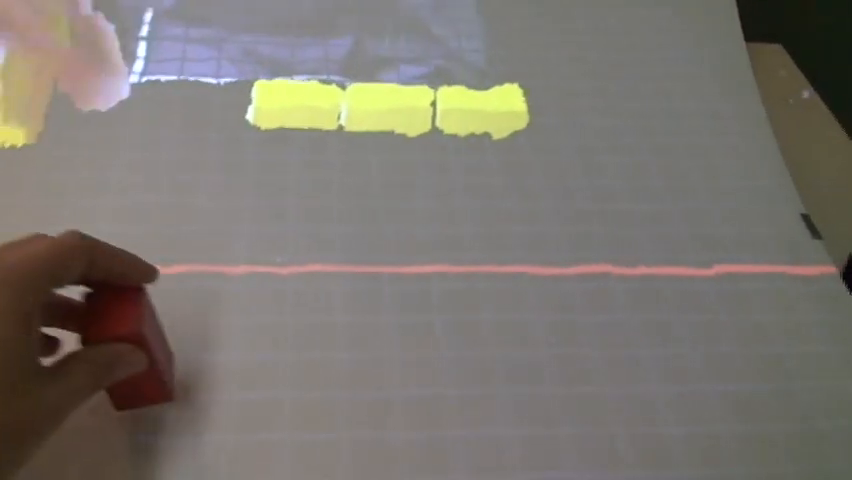
- Stand the red block upright on the local side below the red dividing line
{"action": "left_click_drag", "start_coordinate": [130, 340], "coordinate": [230, 170]}
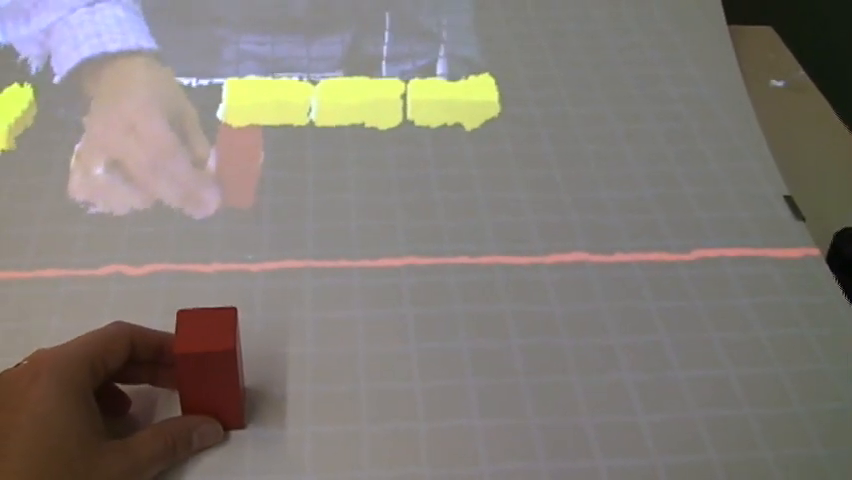